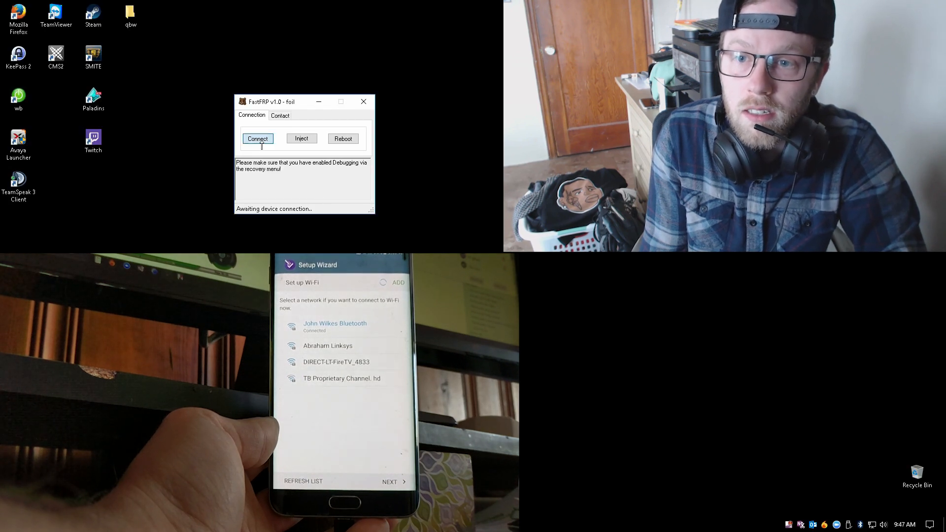
Connect FastFRP to the Samsung SM-G928V (Android 6.0.1), dismiss the prompt, and run the injection.
click(257, 138)
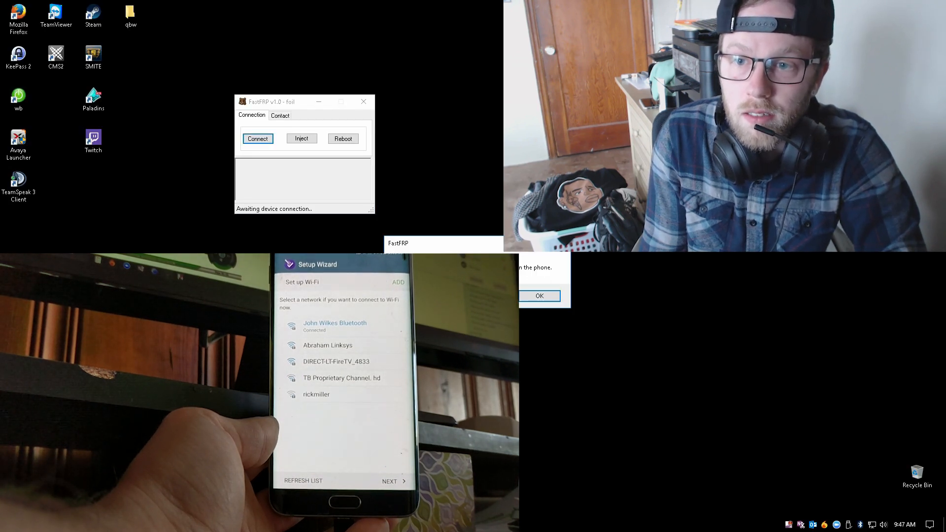
click(539, 296)
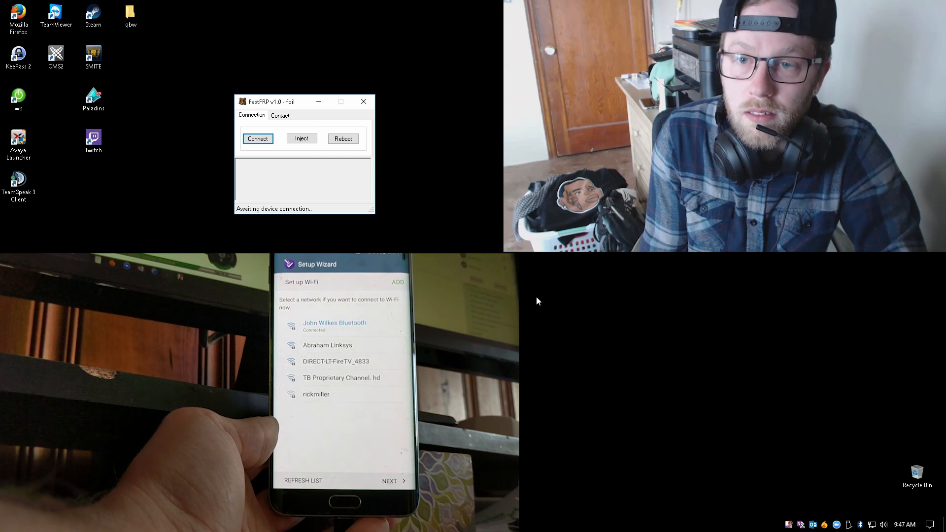
click(257, 139)
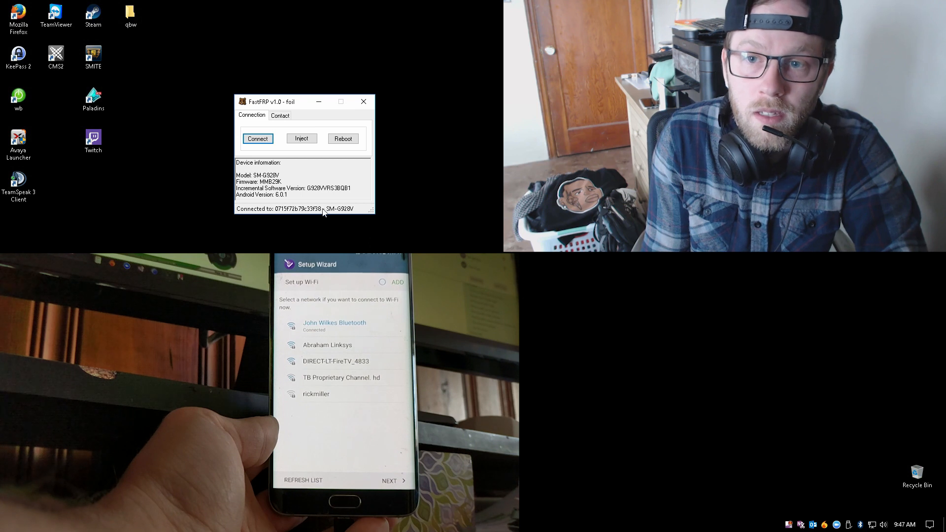
click(301, 139)
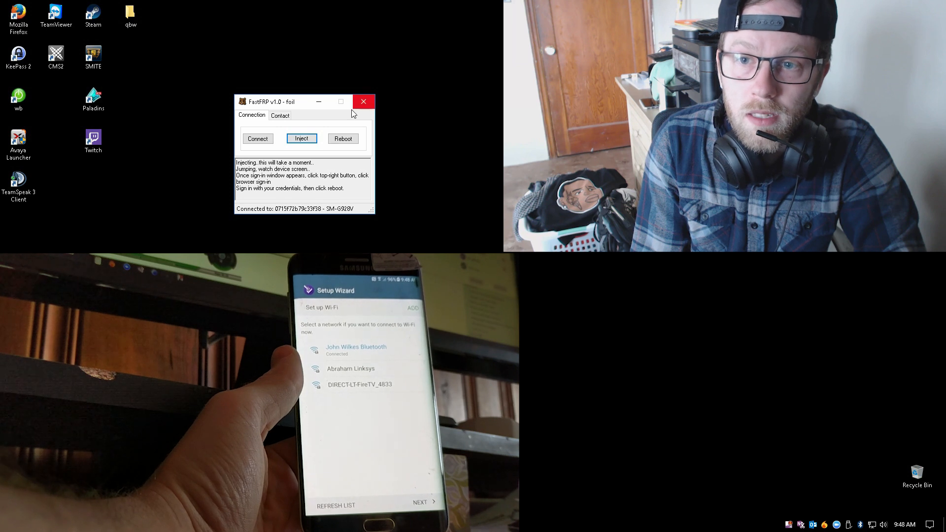
mouse_move(343, 142)
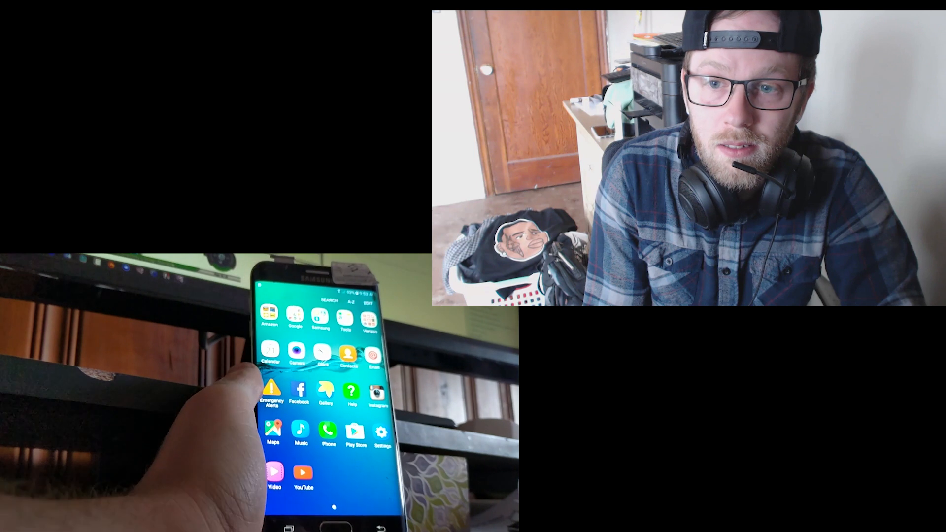
Launch the Settings app from the phone's Apps screen.
click(380, 432)
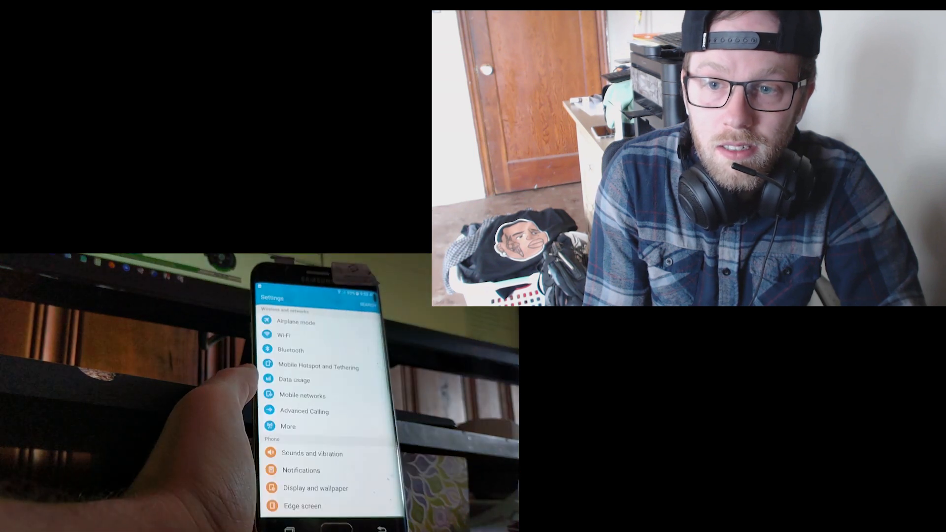